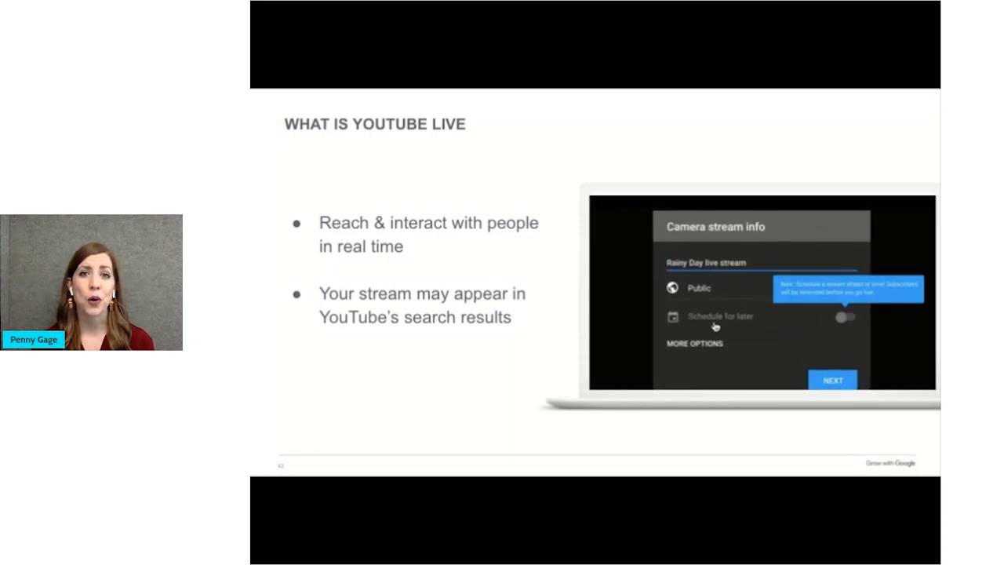
{"action": "left_click", "coordinate": [846, 317]}
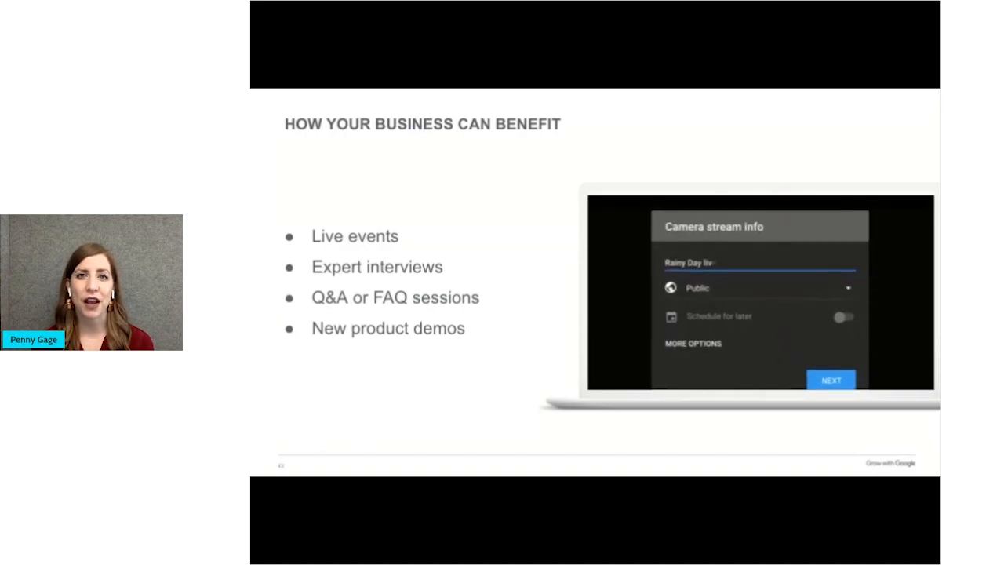
{"action": "mouse_move", "coordinate": [713, 326]}
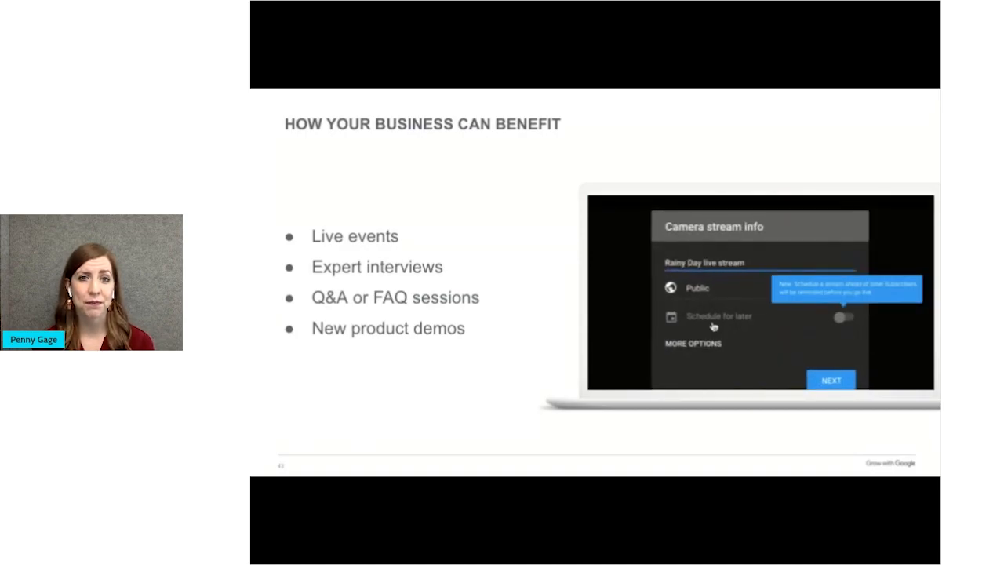
{"action": "left_click", "coordinate": [844, 317]}
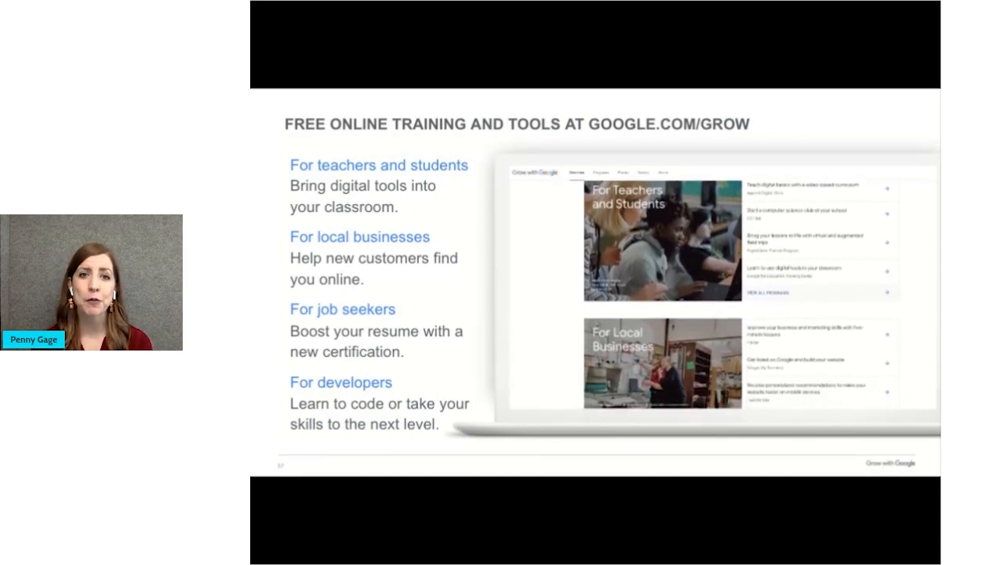
{"action": "scroll", "scroll_direction": "down", "scroll_amount": 3}
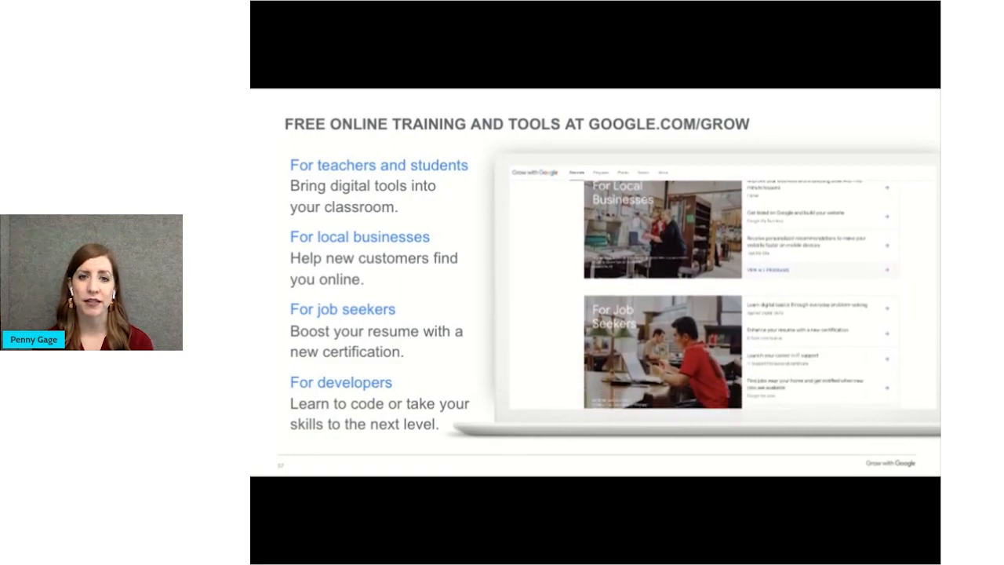
{"action": "scroll", "scroll_direction": "down", "scroll_amount": 3}
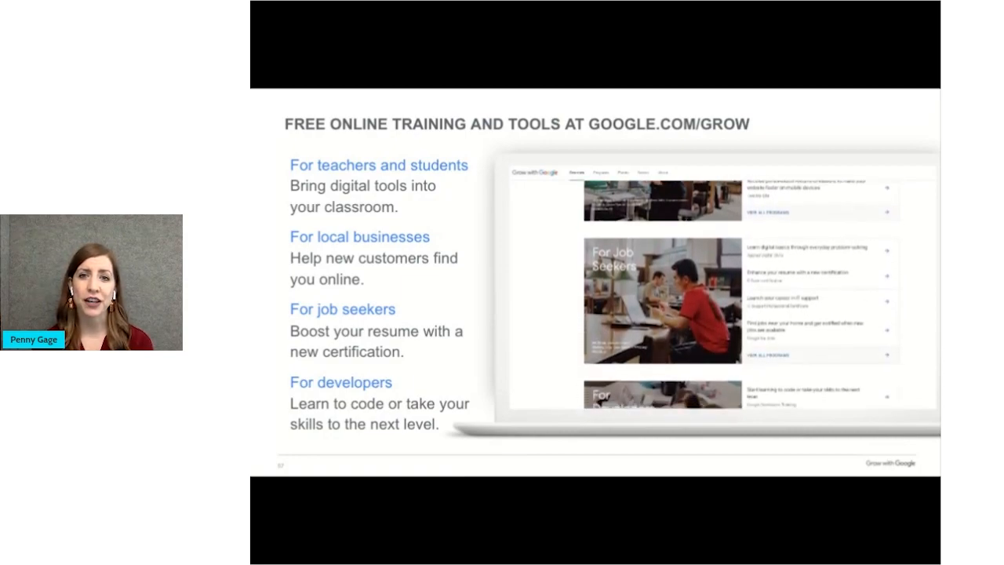